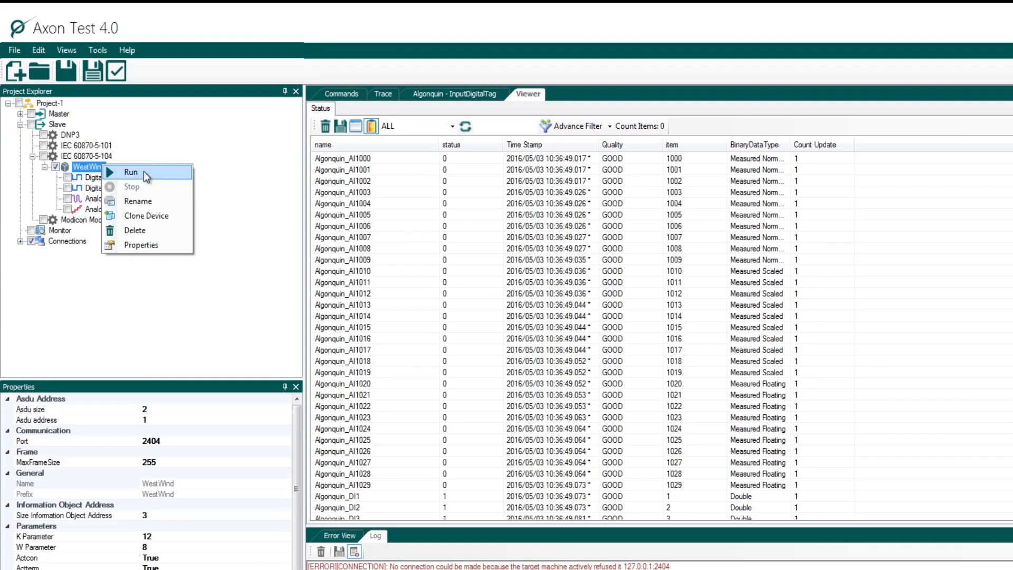
# Run the WestWind IEC 60870-5-104 slave device from Project Explorer
pyautogui.click(130, 172)
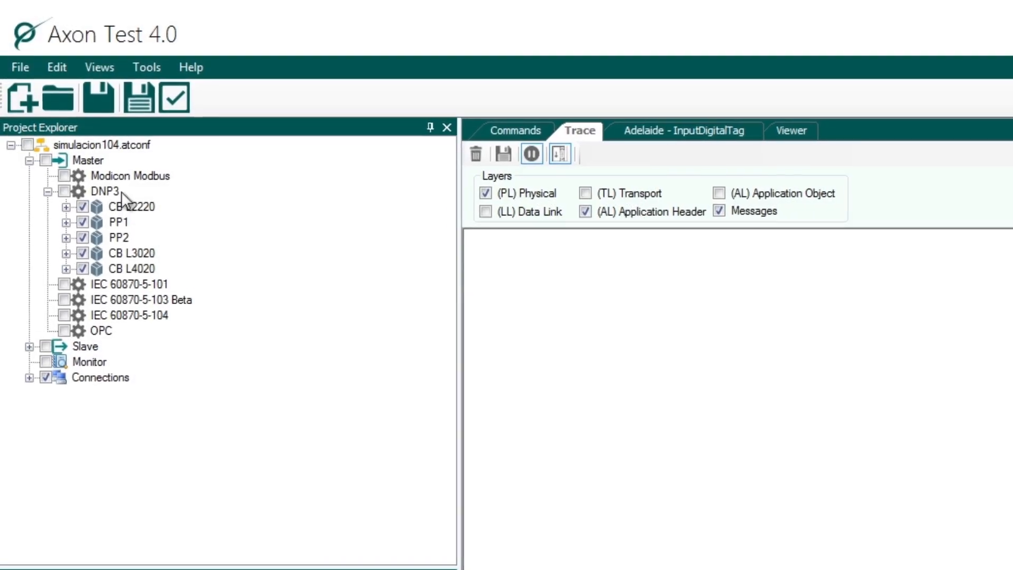
# Import Interface.xml into the IEC 60870-5-104 master
pyautogui.click(119, 253)
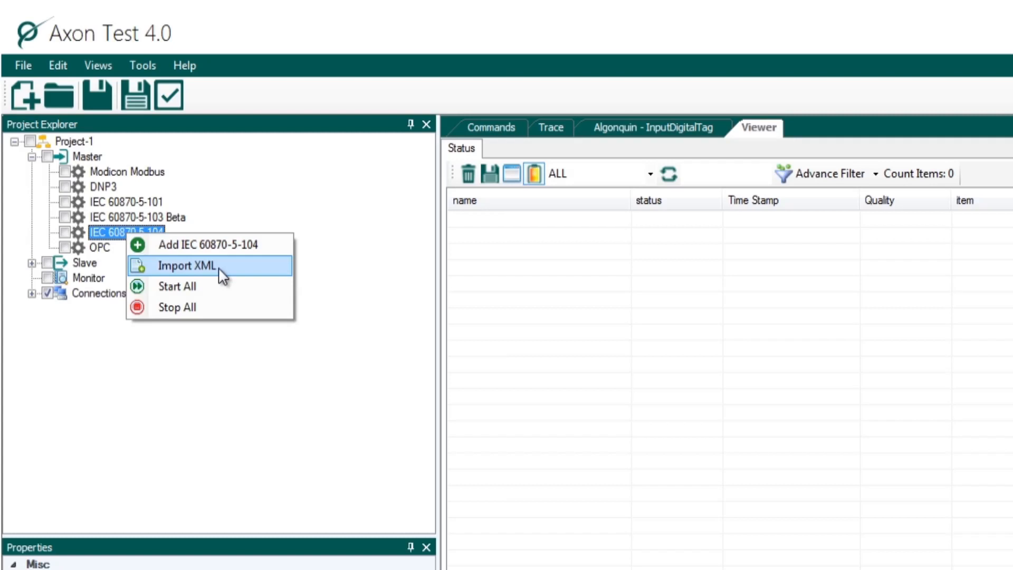
pyautogui.click(185, 265)
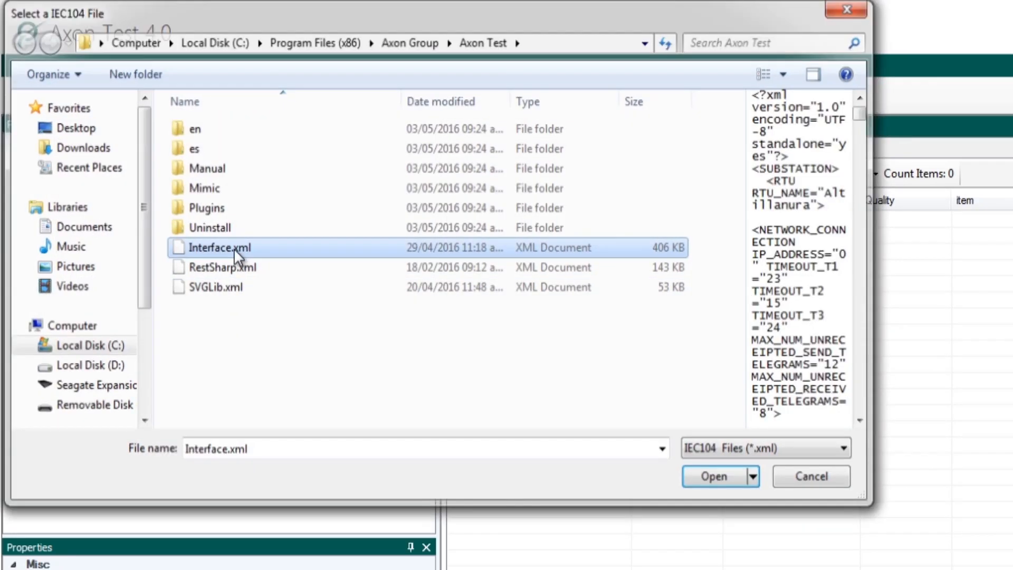
pyautogui.click(714, 476)
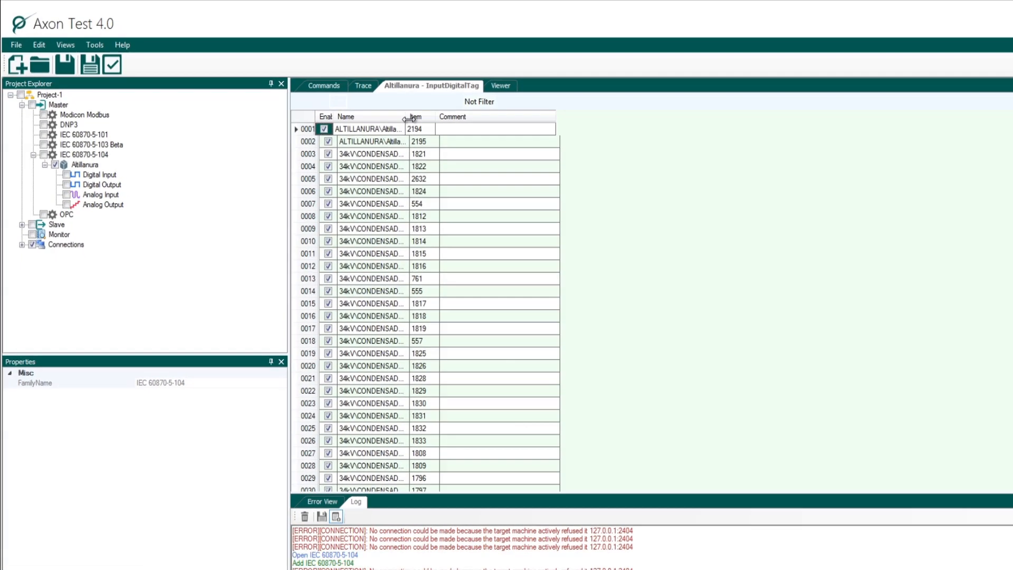
# Launch the IP scanning tool, then enable Toggle auto-simulation for signal 1017
pyautogui.click(82, 40)
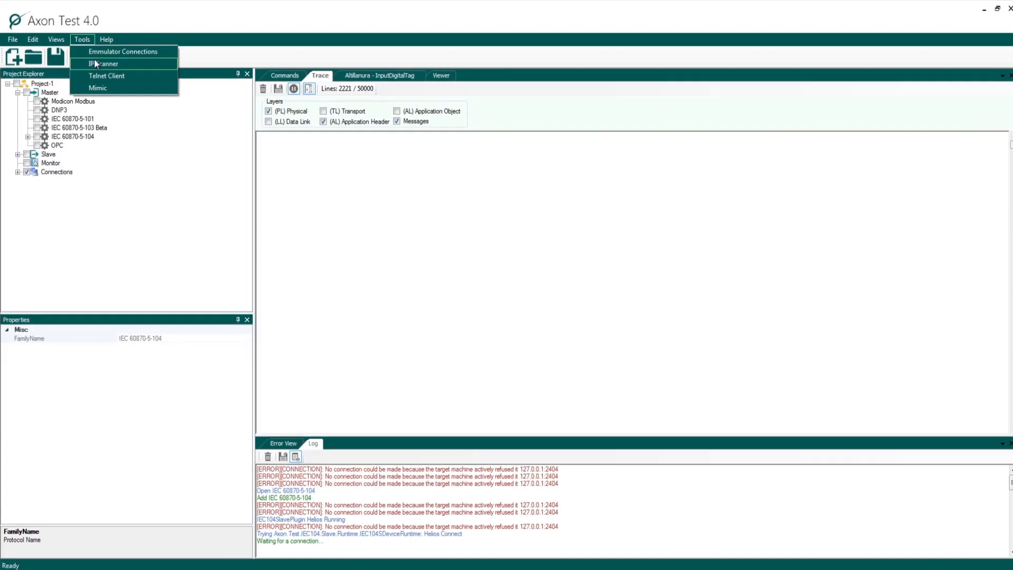
pyautogui.click(103, 63)
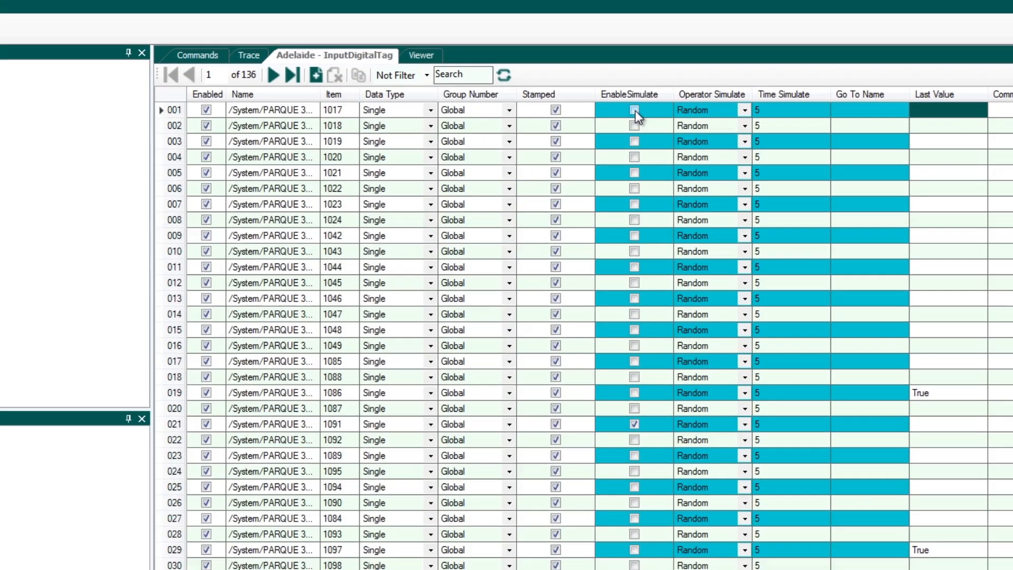
pyautogui.click(741, 110)
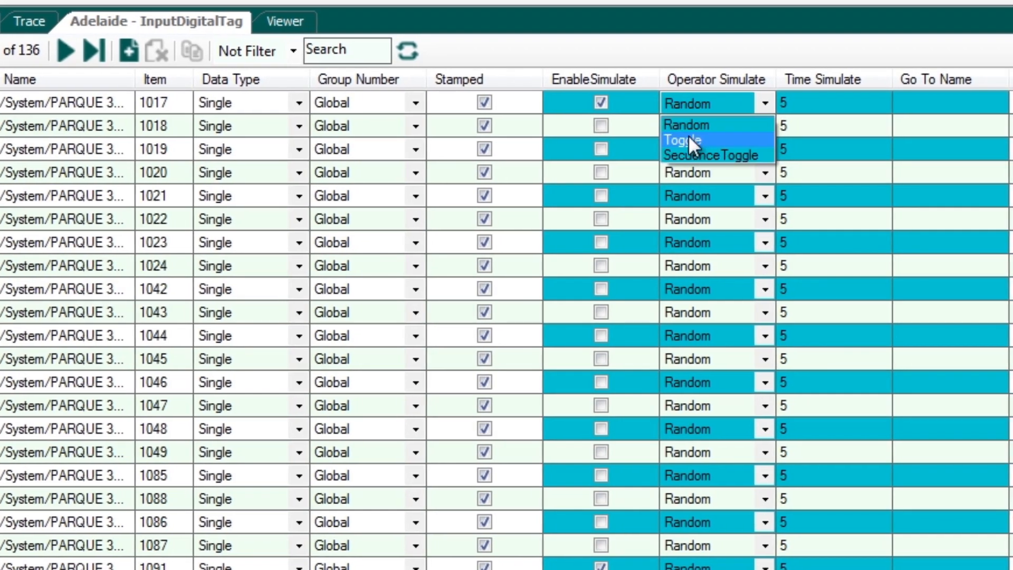
pyautogui.click(683, 141)
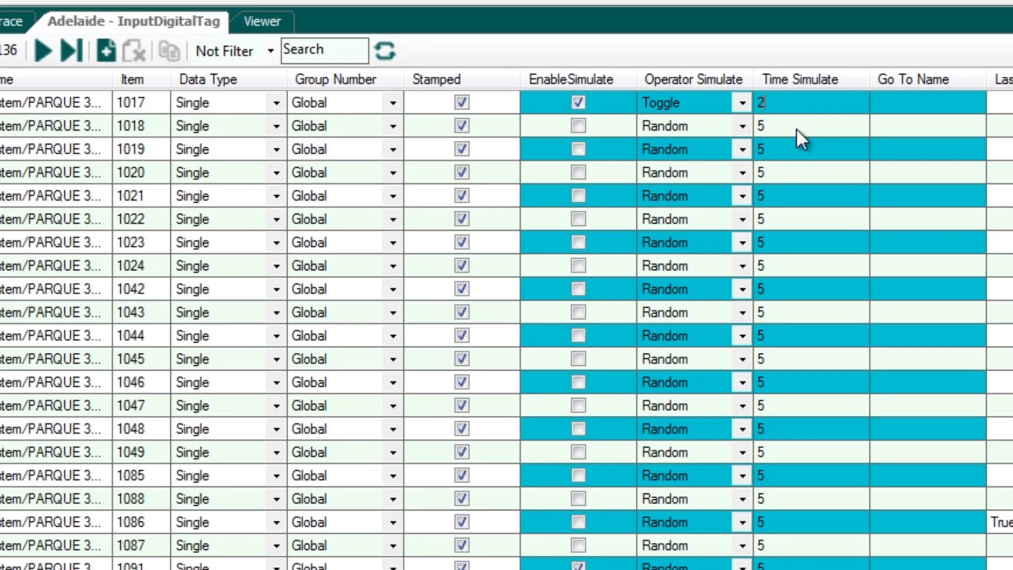